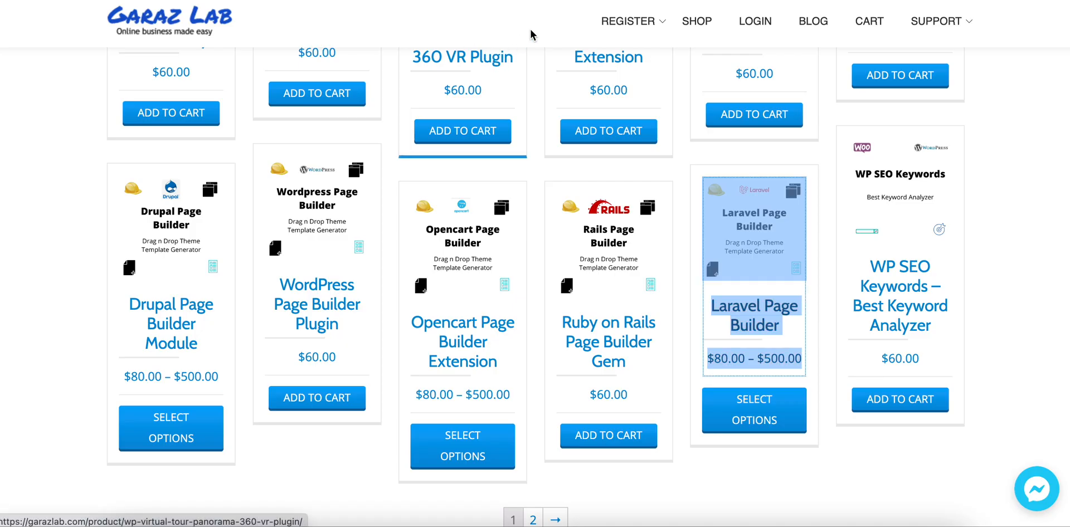
Scroll the shop grid and open the Laravel Page Builder product page.
scroll("down", 3)
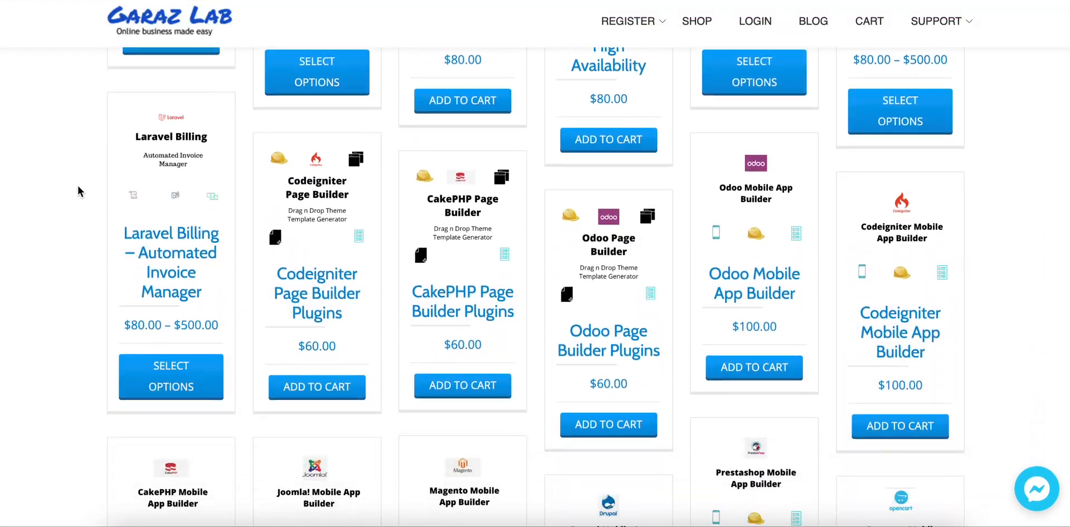
scroll("down", 3)
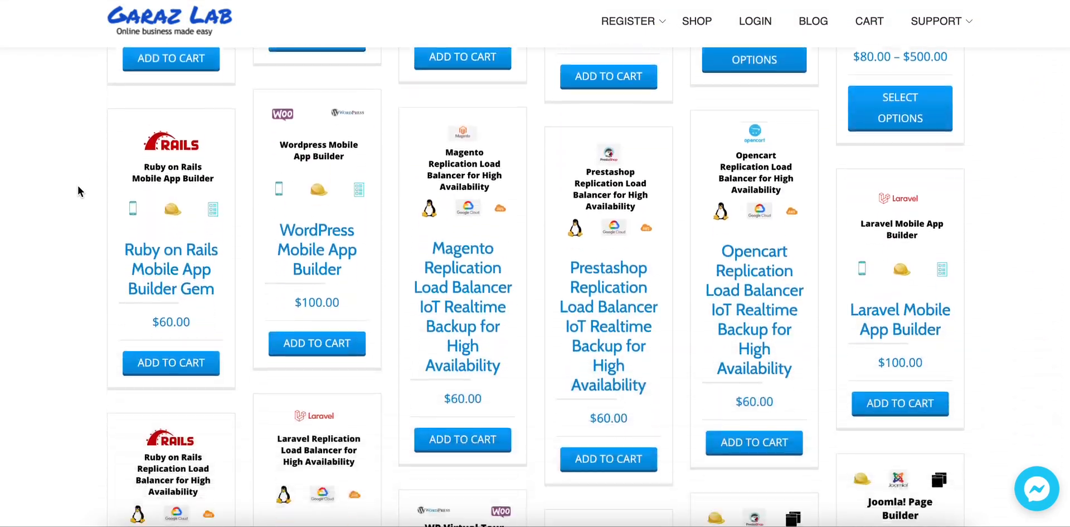
scroll("down", 3)
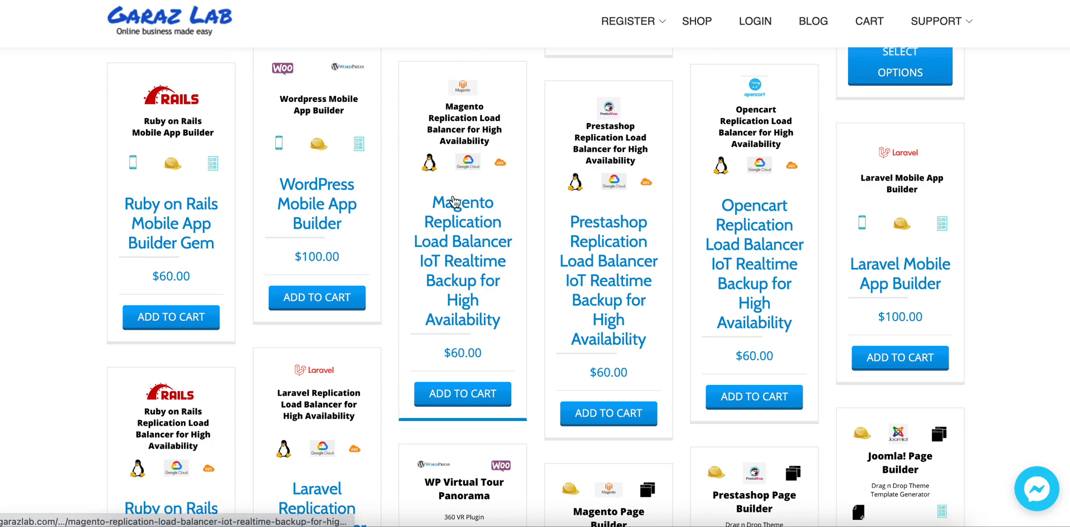
scroll("down", 3)
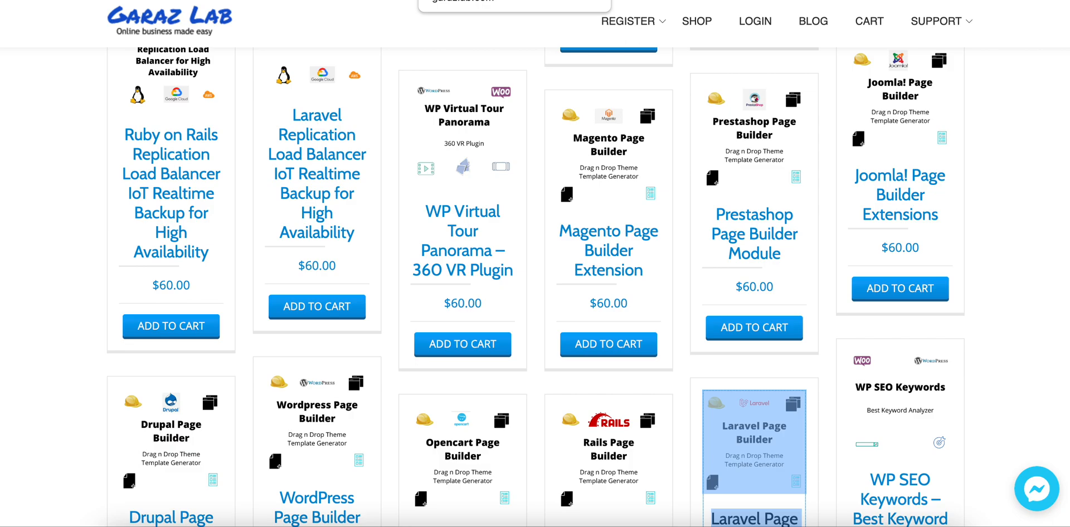
left_click(755, 439)
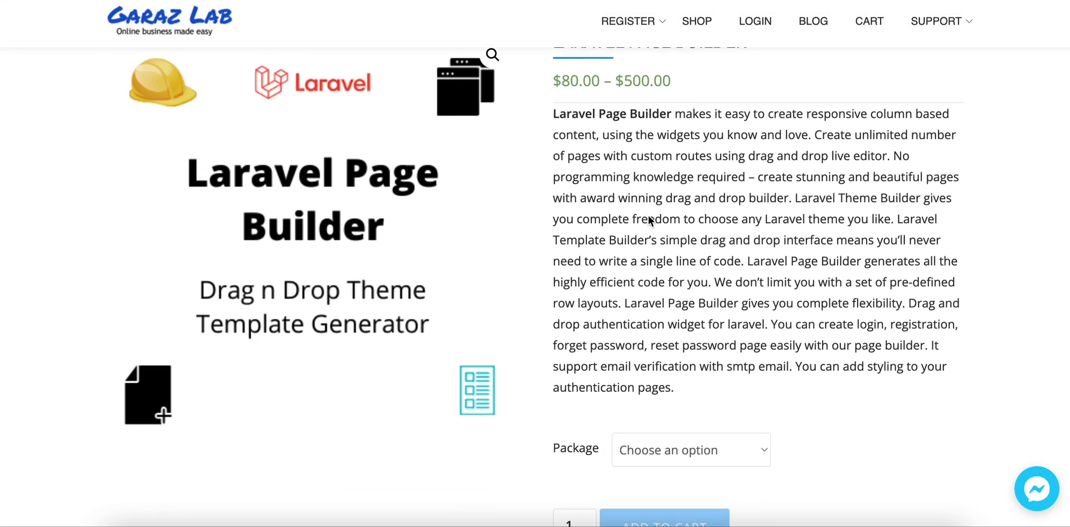
scroll("down", 3)
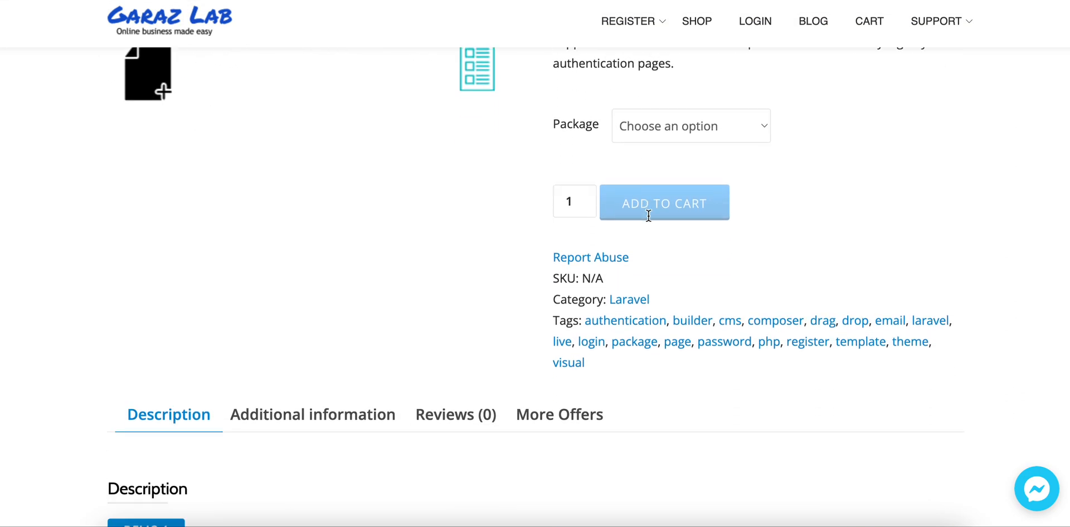
scroll("down", 3)
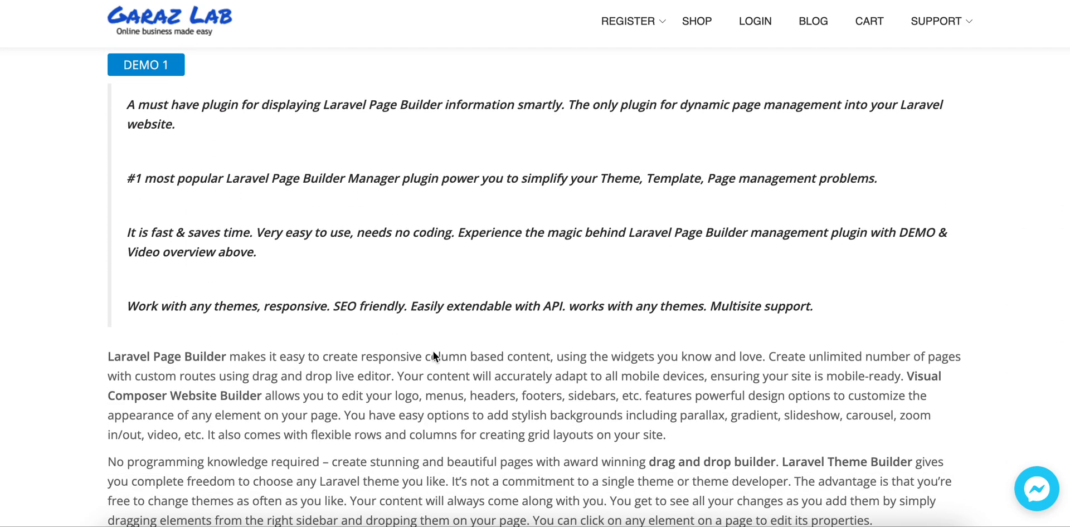
scroll("down", 3)
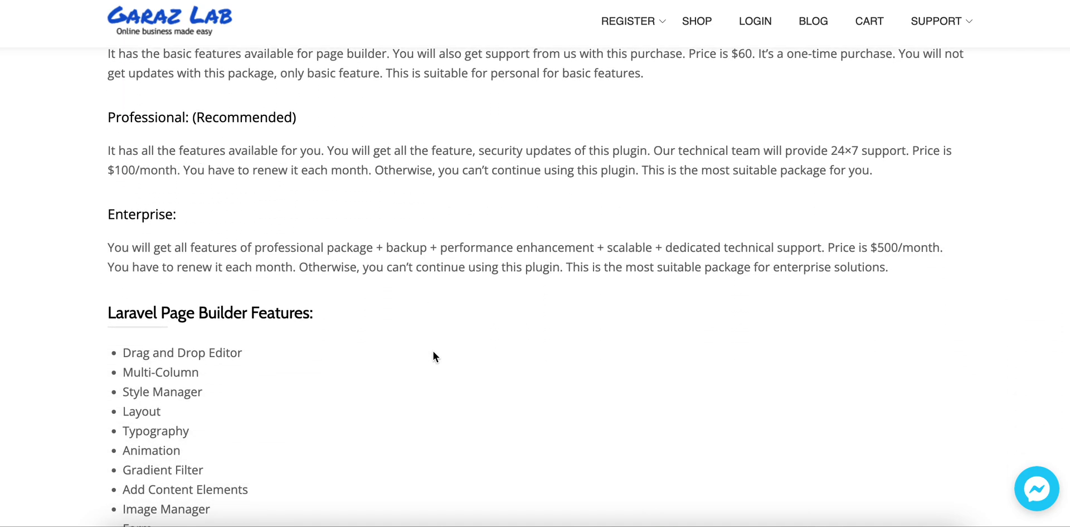
scroll("down", 3)
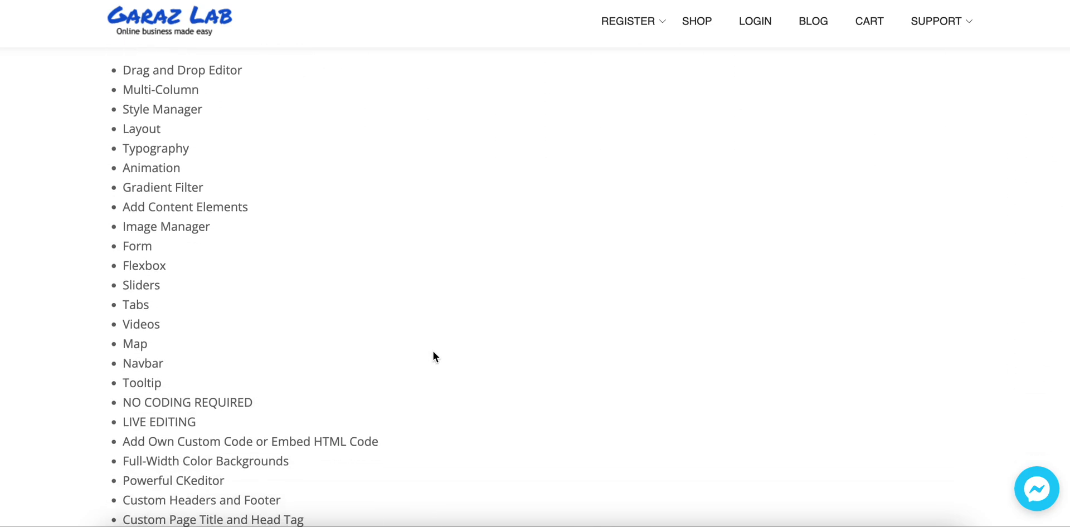
scroll("down", 3)
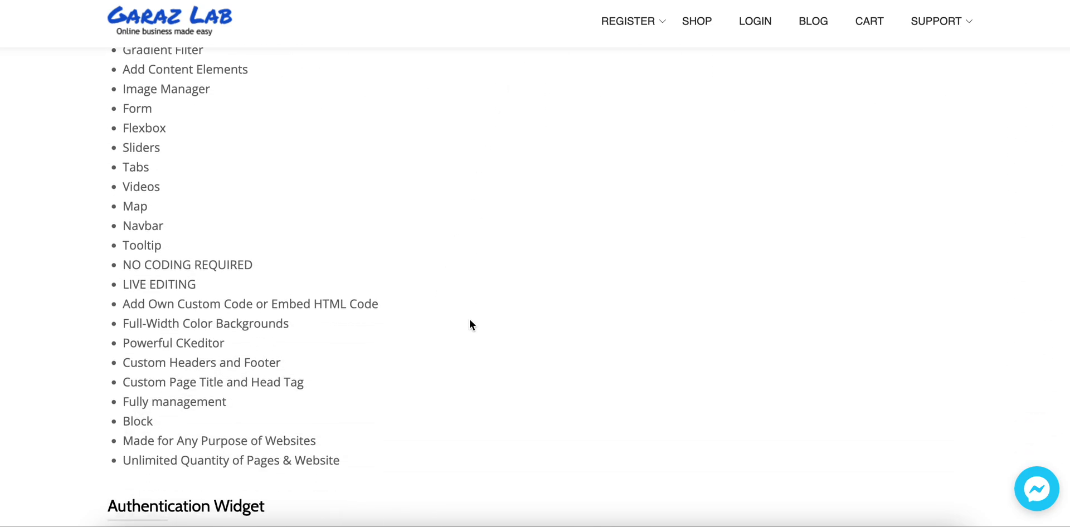
scroll("down", 3)
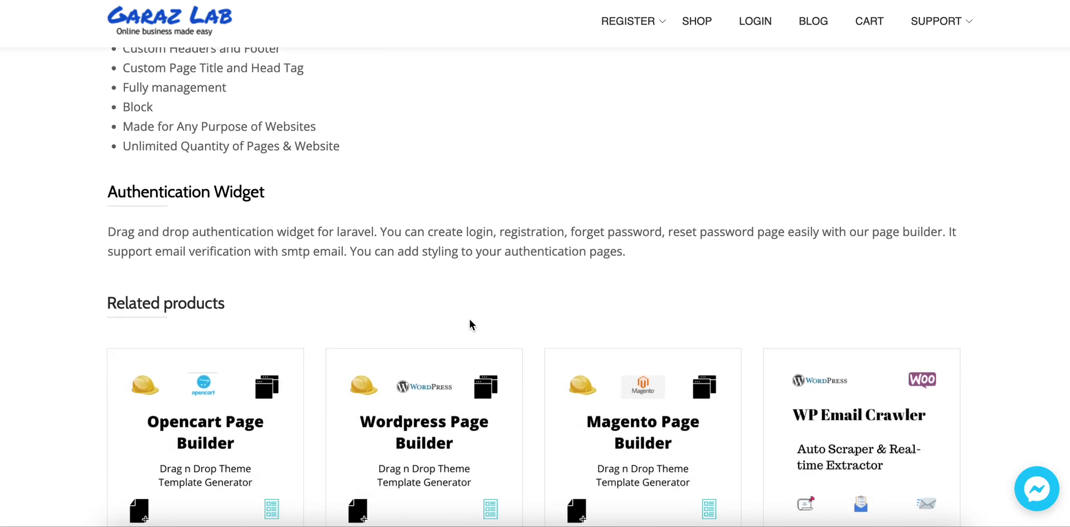
scroll("down", 3)
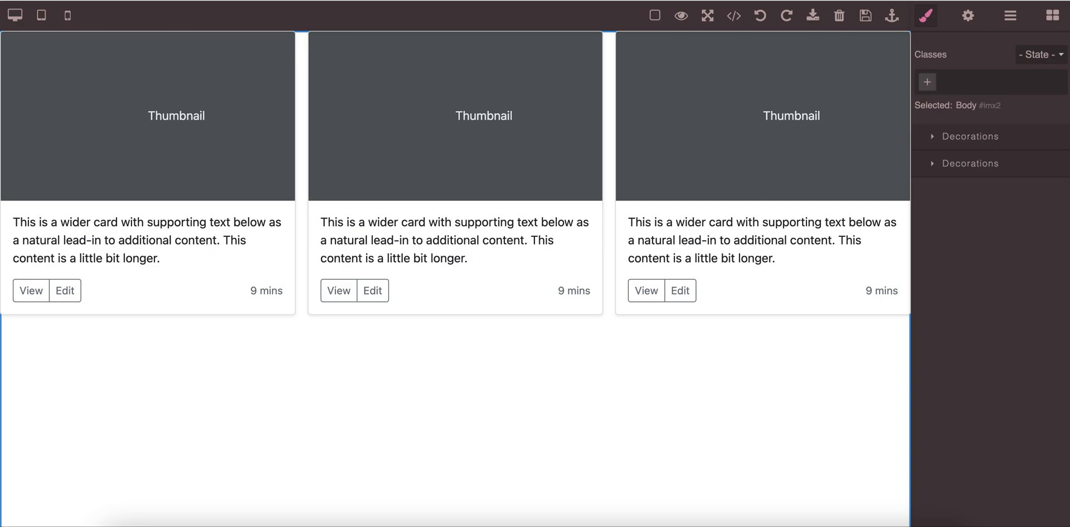
Show the addable blocks palette, then select the middle card's .card-body element.
left_click(1052, 15)
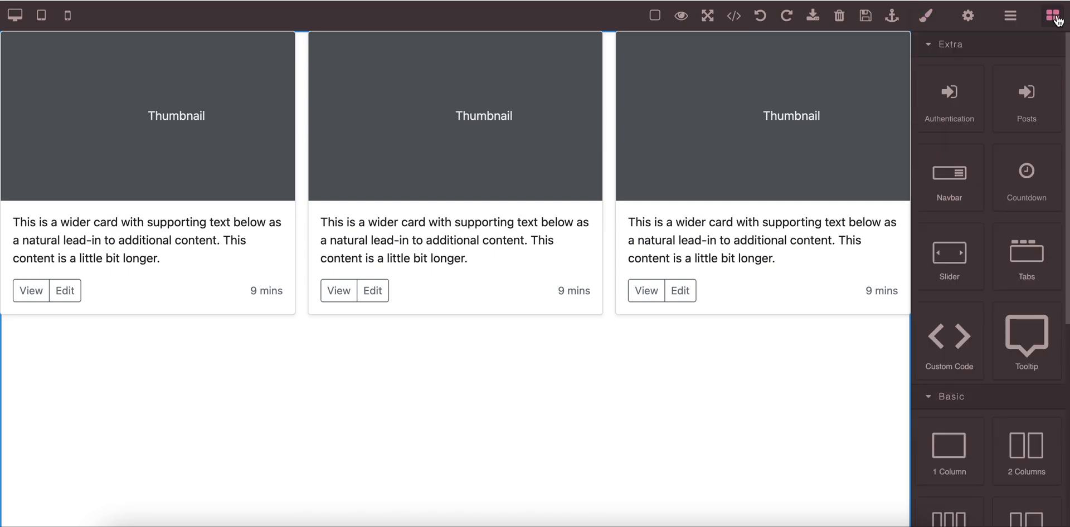
scroll("down", 3)
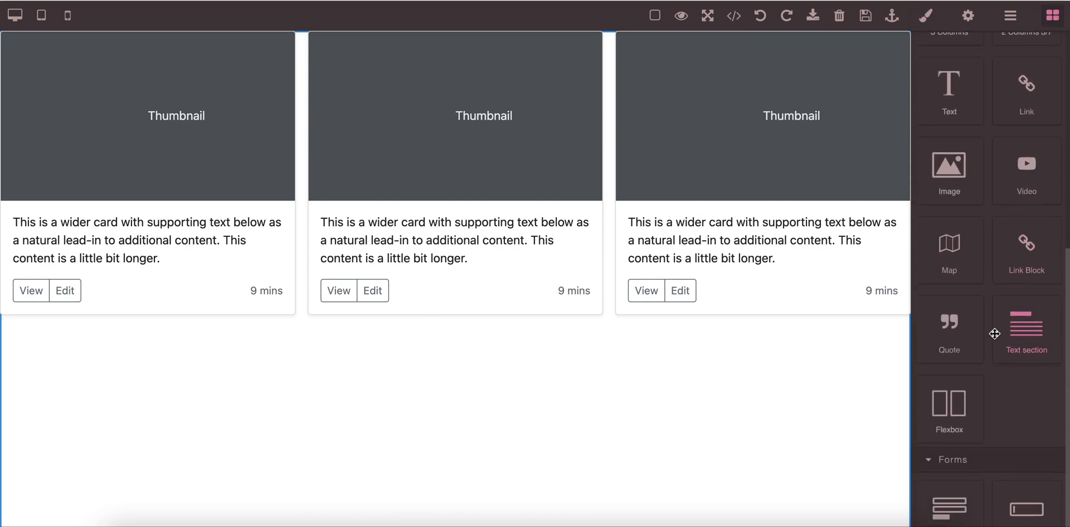
left_click(454, 239)
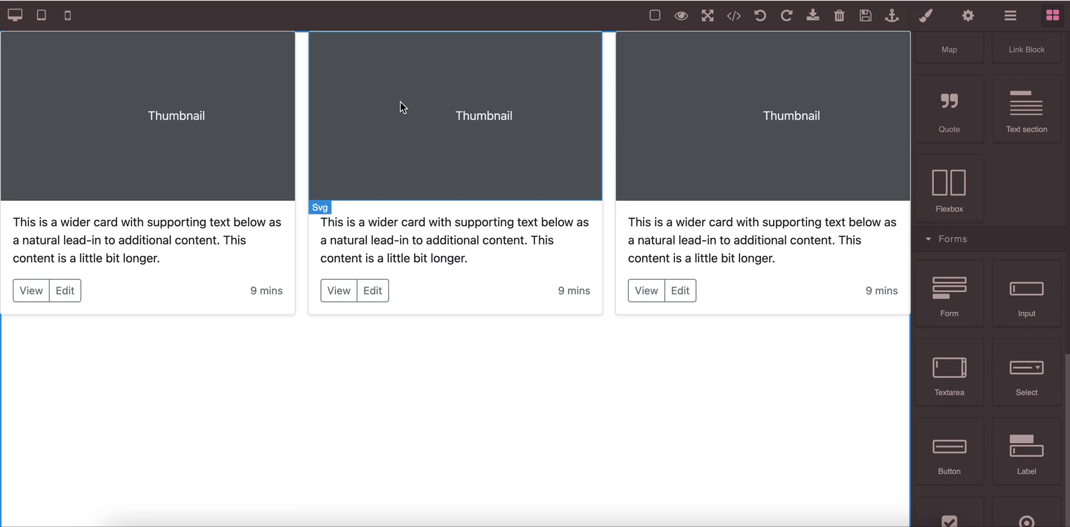
mouse_move(320, 200)
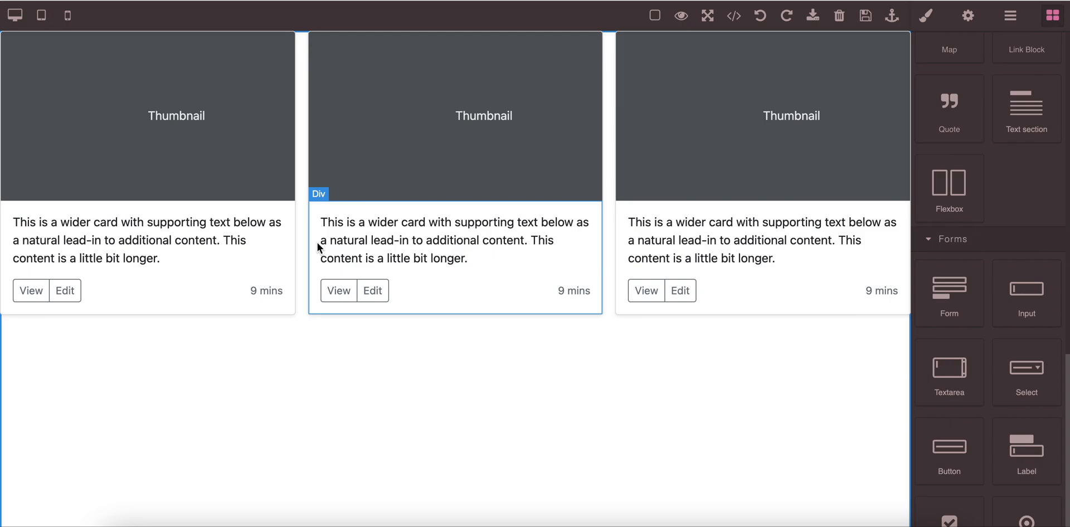
left_click(925, 15)
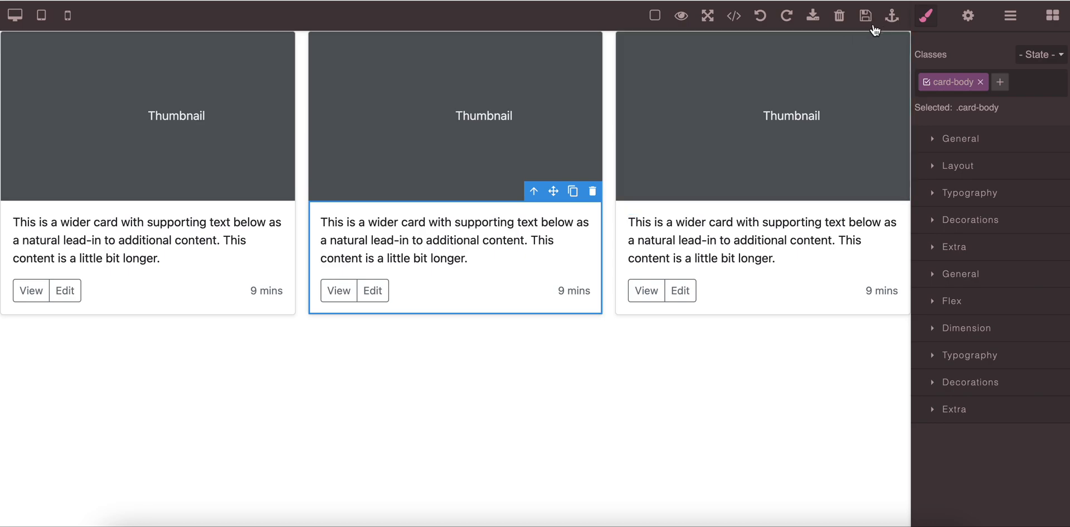
mouse_move(892, 15)
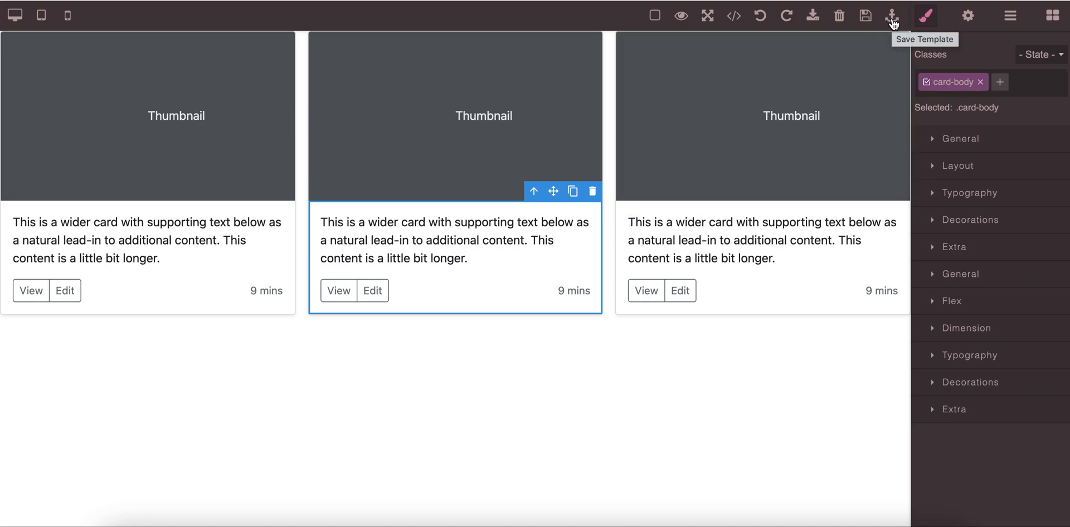
Save the selected .card-body as a reusable block and confirm the prompt.
left_click(891, 14)
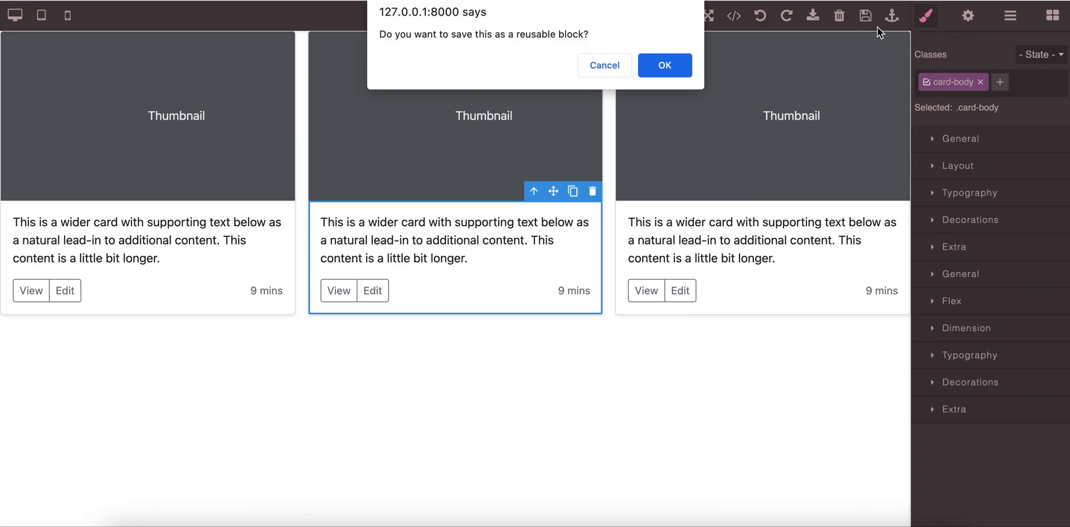
mouse_move(496, 47)
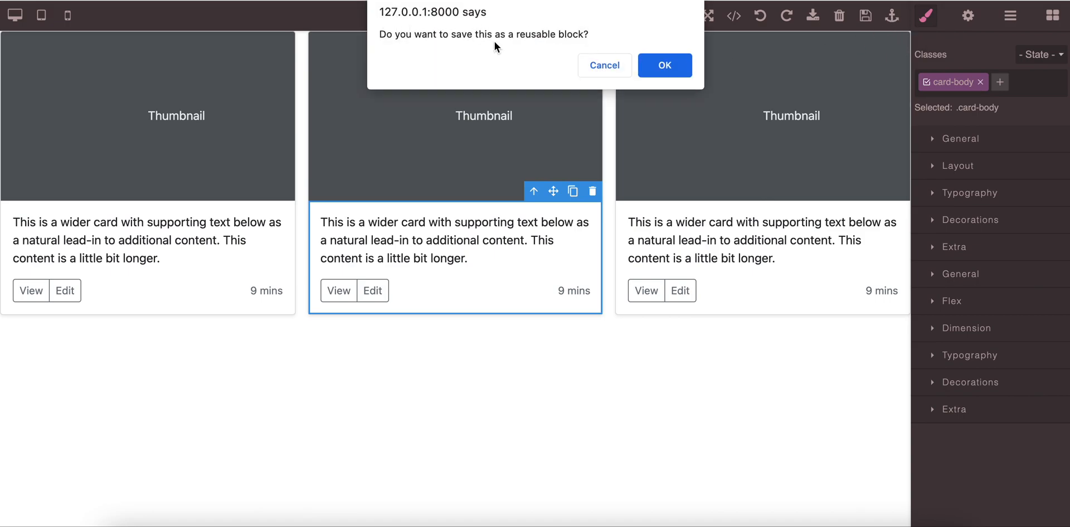
mouse_move(525, 47)
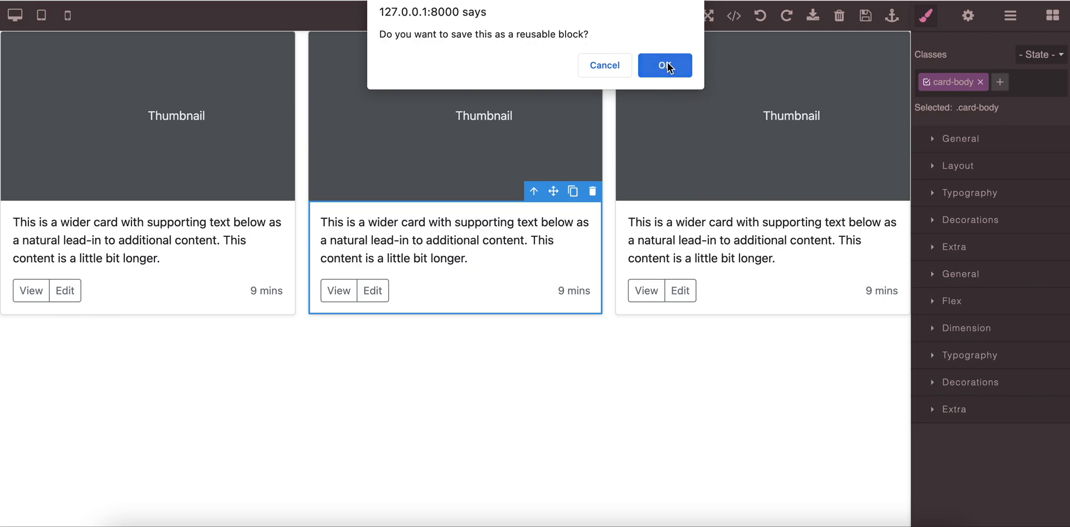
left_click(664, 65)
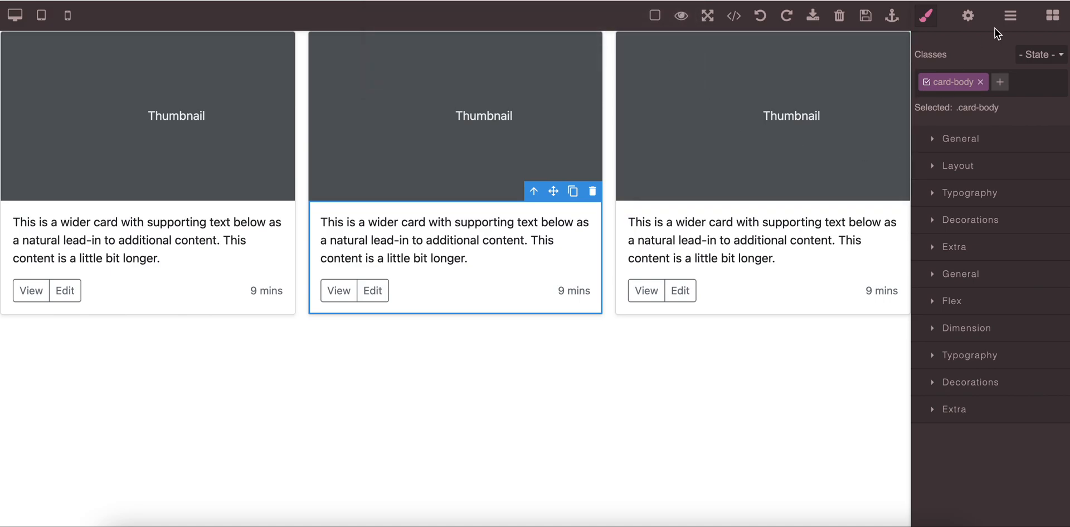
Show the blocks palette scrolled to the My Reusable Blocks category.
left_click(1051, 14)
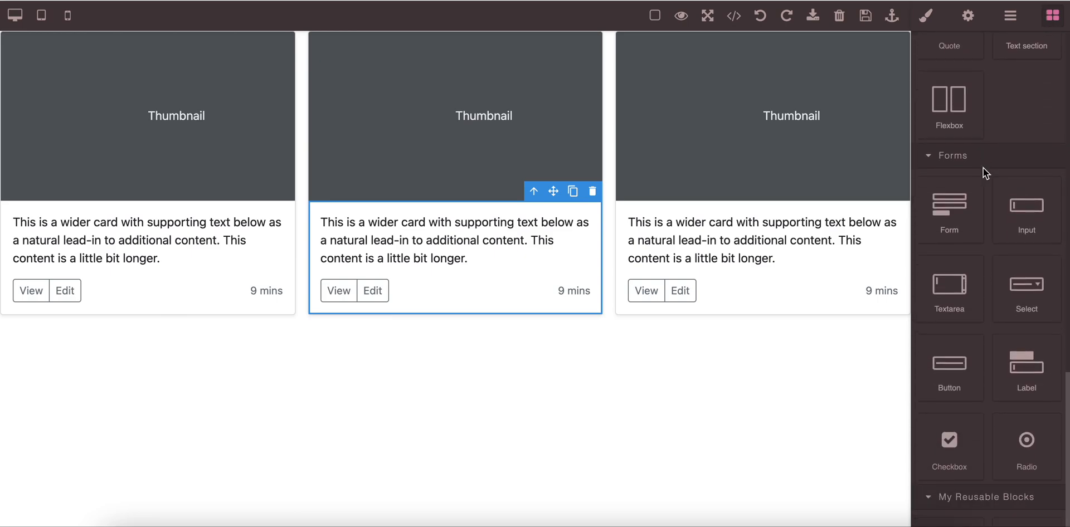
scroll("down", 3)
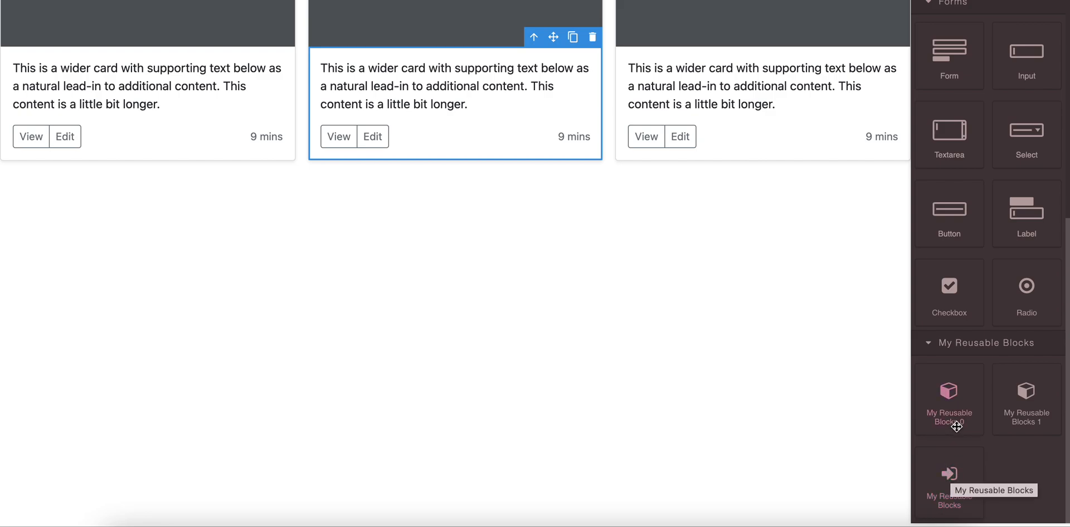
mouse_move(911, 402)
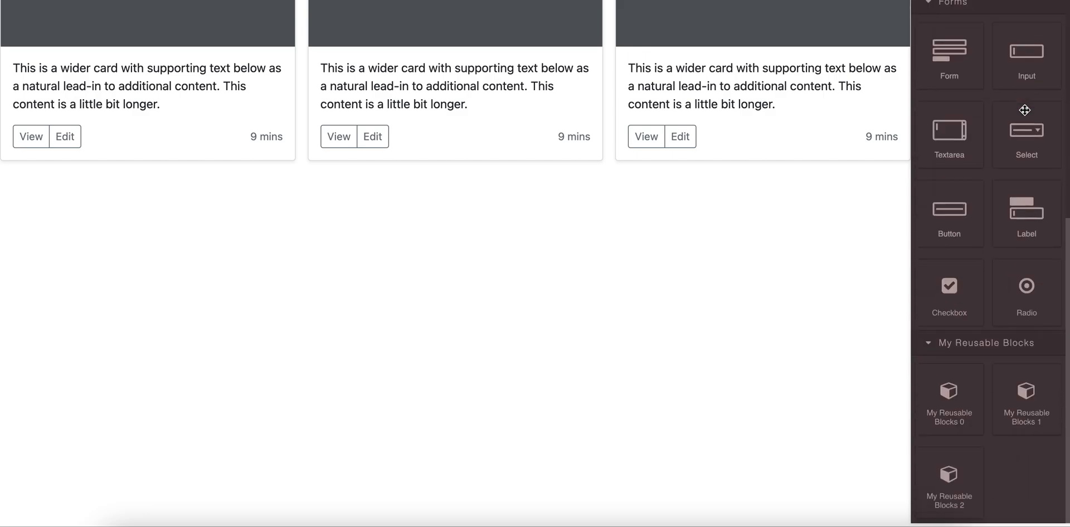
mouse_move(1026, 400)
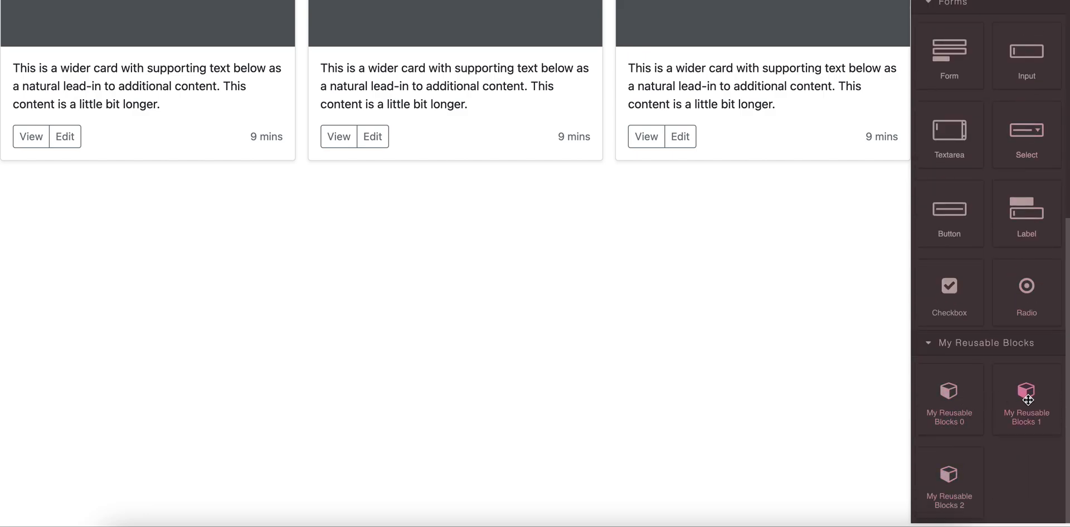
mouse_move(958, 458)
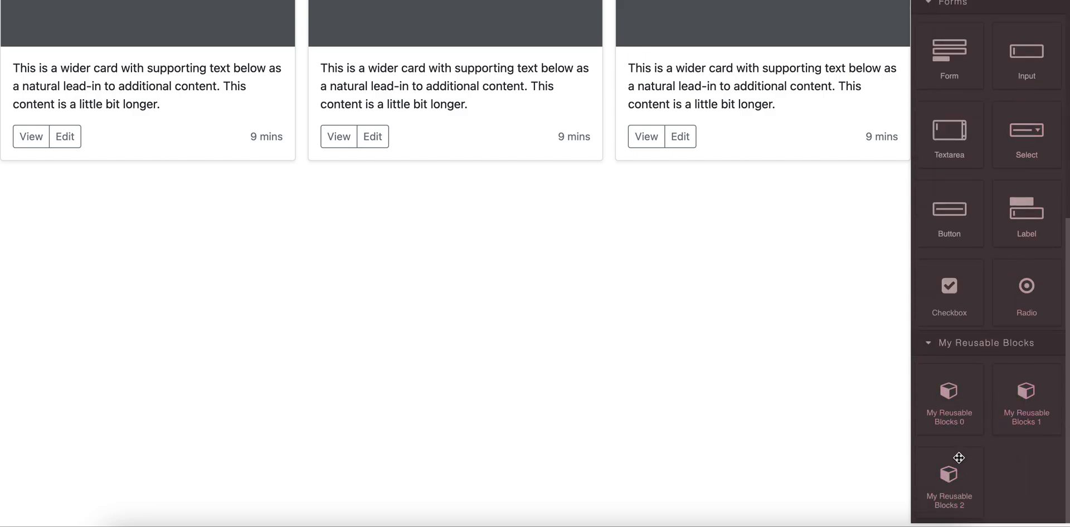
mouse_move(956, 476)
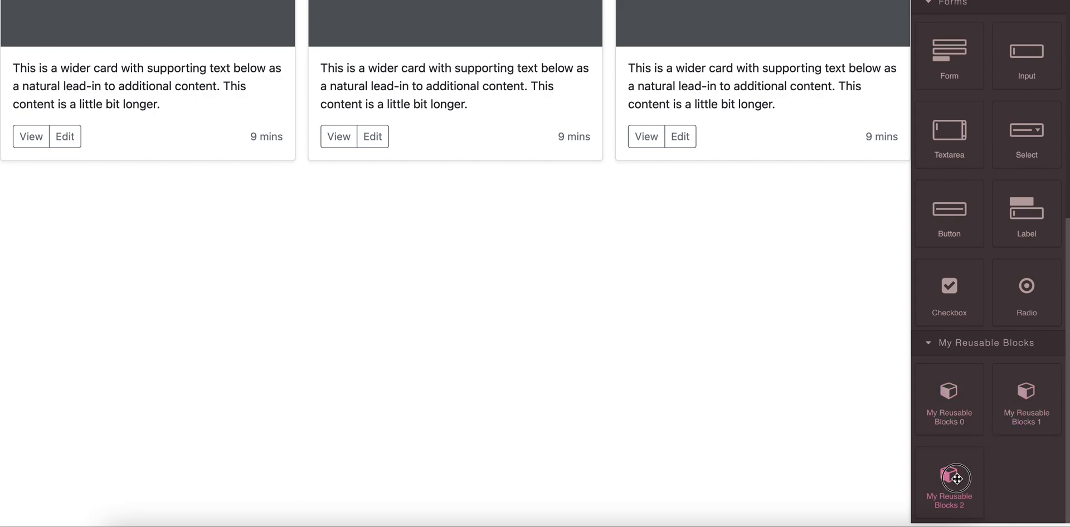
Drop My Reusable Blocks 2 onto the canvas as a new row below the three cards.
left_click(948, 479)
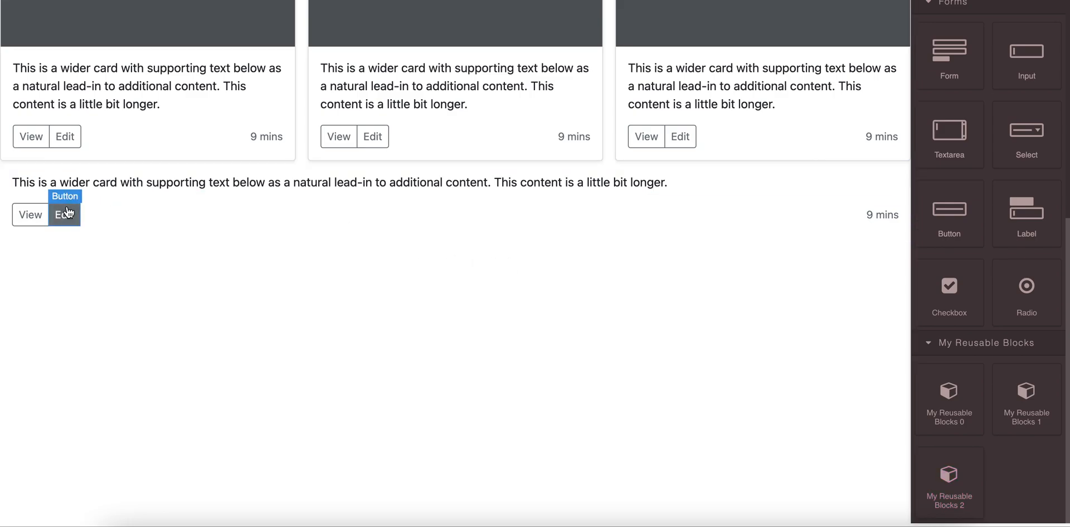
mouse_move(105, 202)
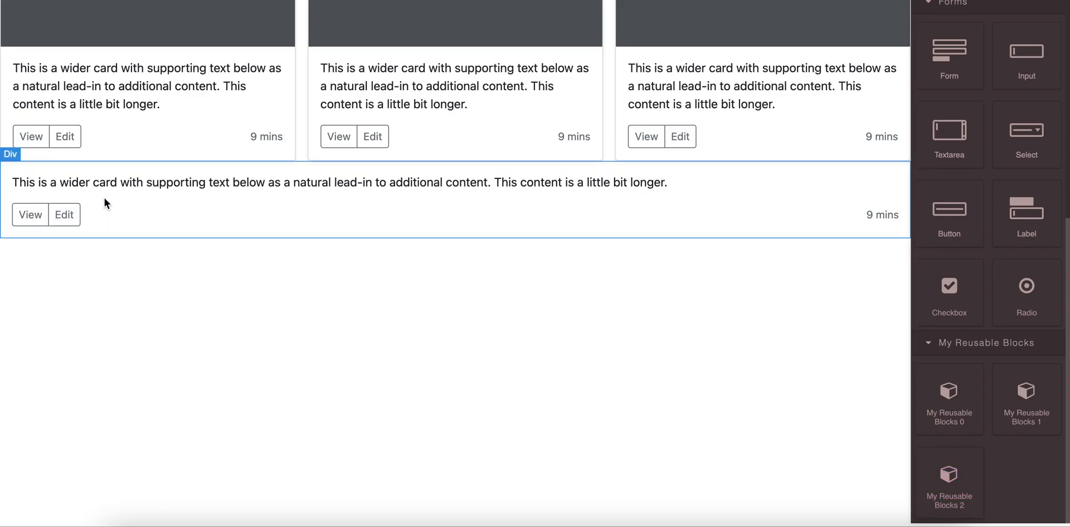